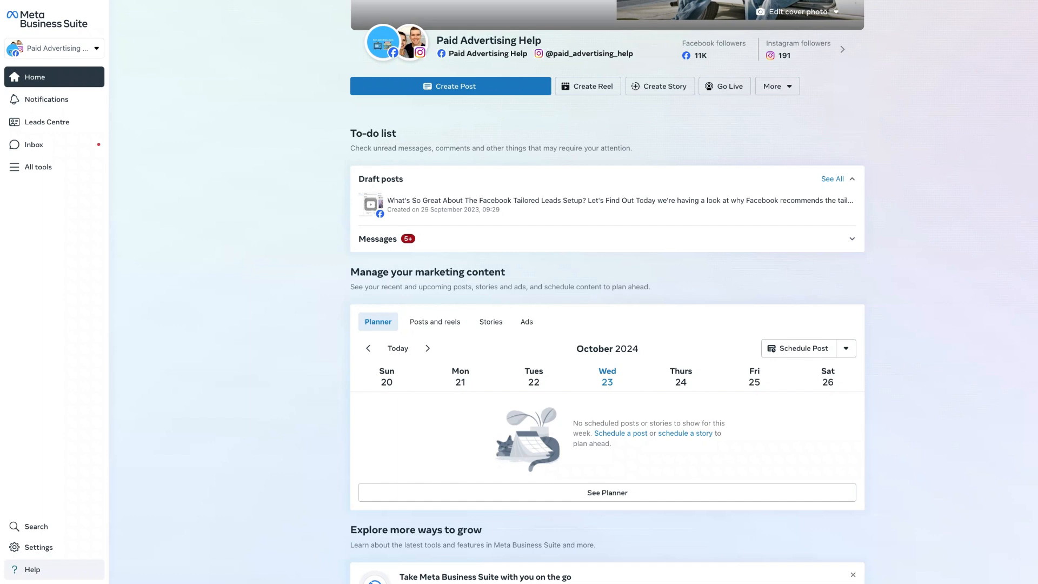
pyautogui.moveTo(75, 103)
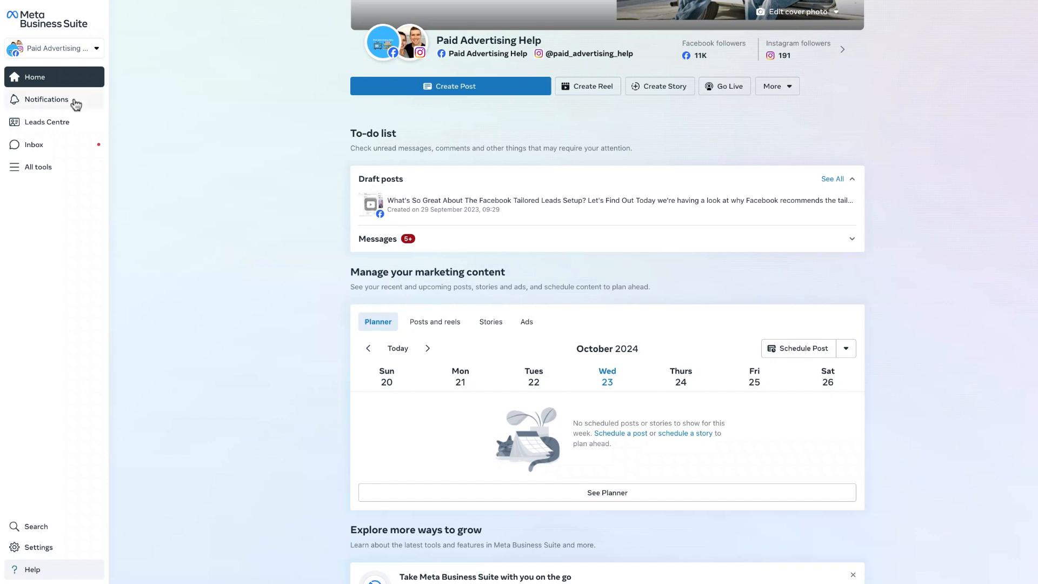
# Show the recent notifications list for the Paid Advertising Help Page
pyautogui.click(45, 100)
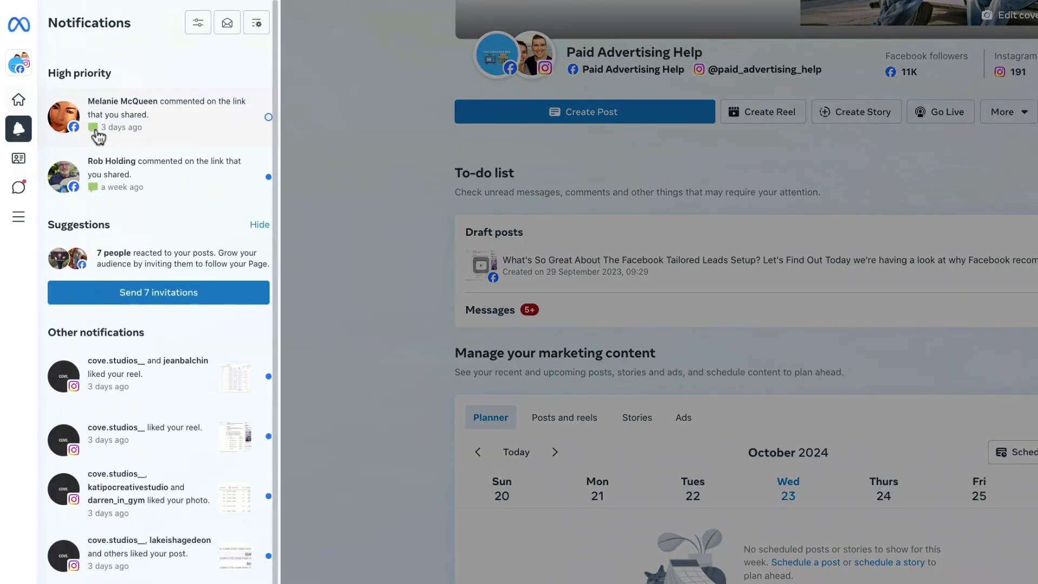
pyautogui.moveTo(184, 113)
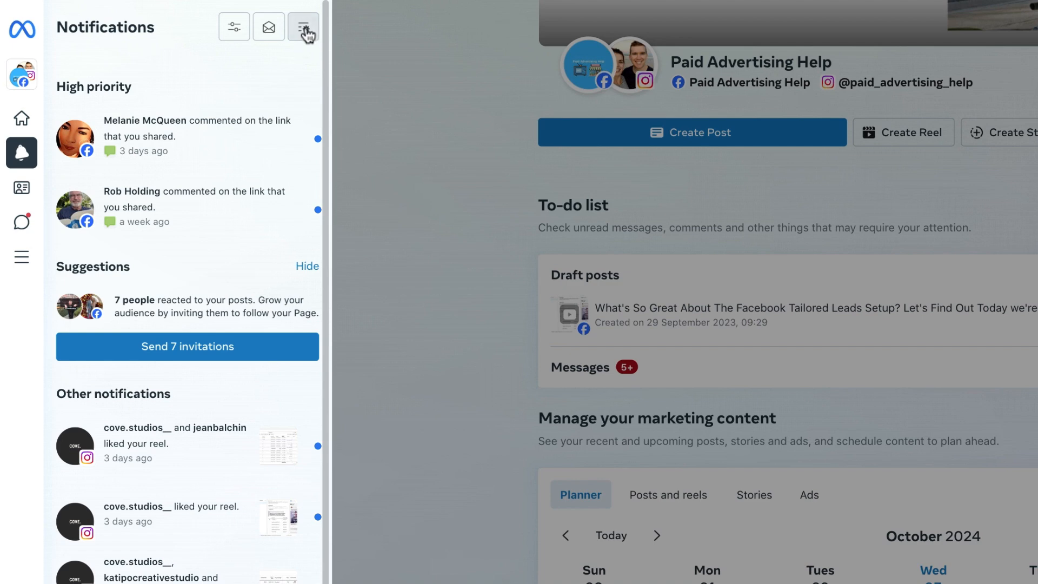
# View notification preferences, check the Instagram settings, then return to the Facebook settings
pyautogui.click(302, 27)
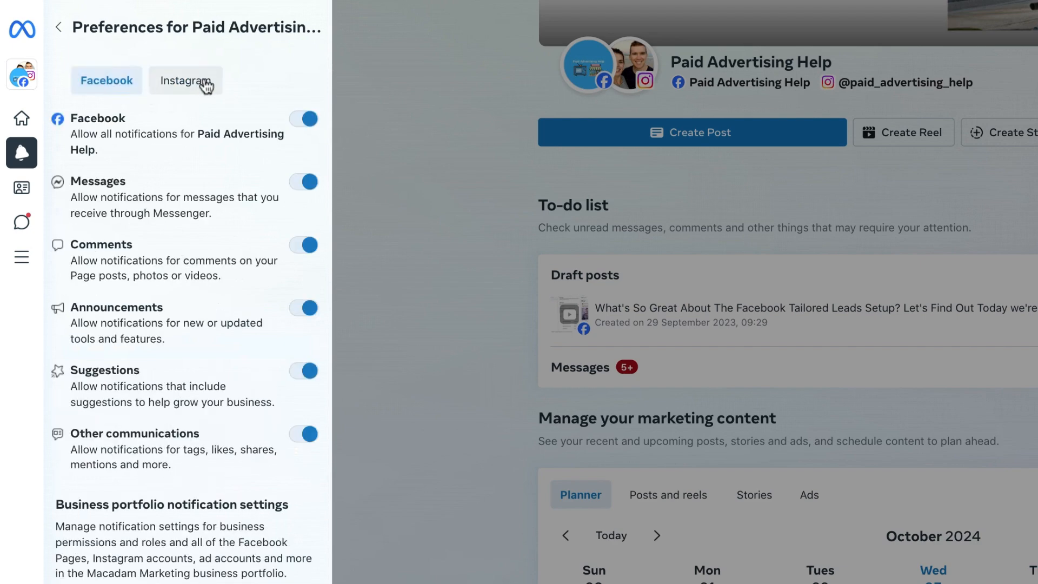
pyautogui.click(186, 80)
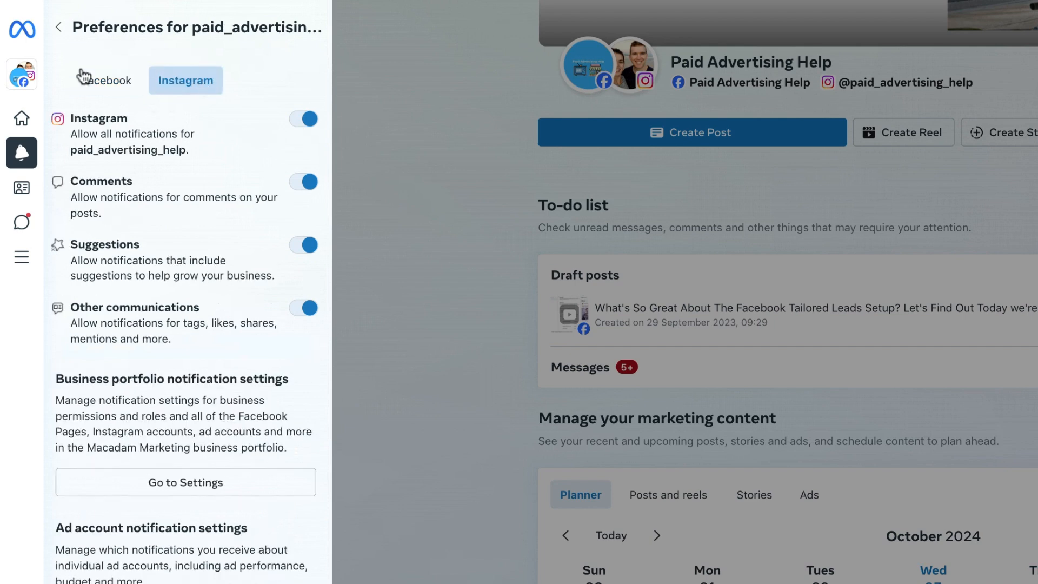
pyautogui.click(106, 80)
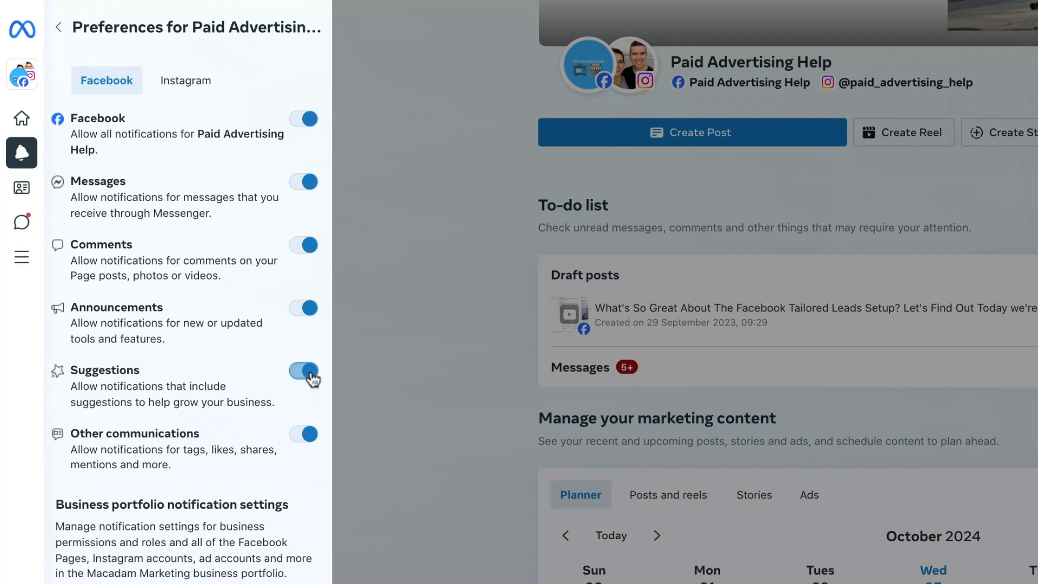
# Turn off Facebook Suggestions notifications, then move to the Instagram settings
pyautogui.click(303, 370)
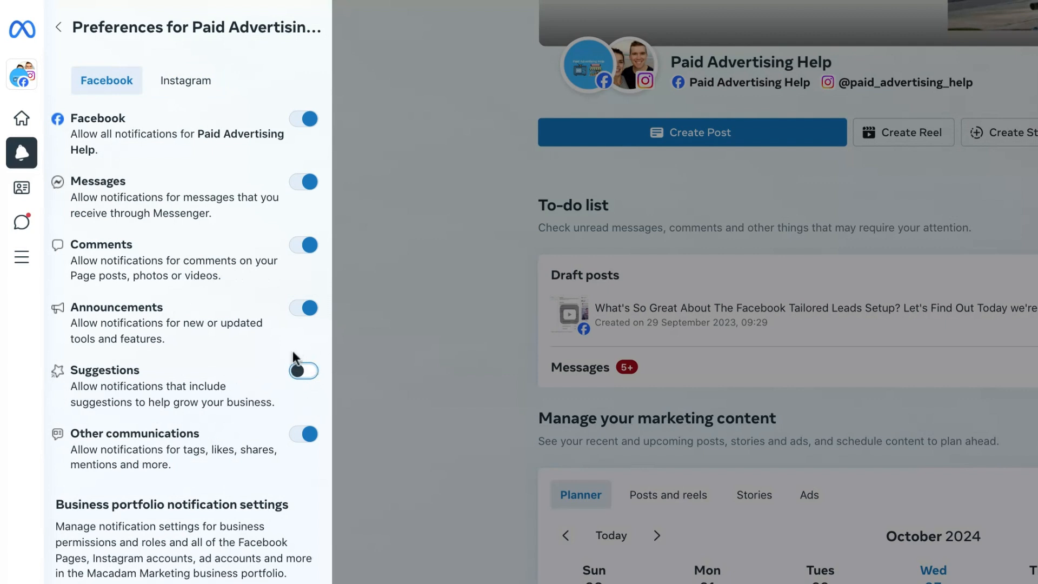
pyautogui.click(303, 370)
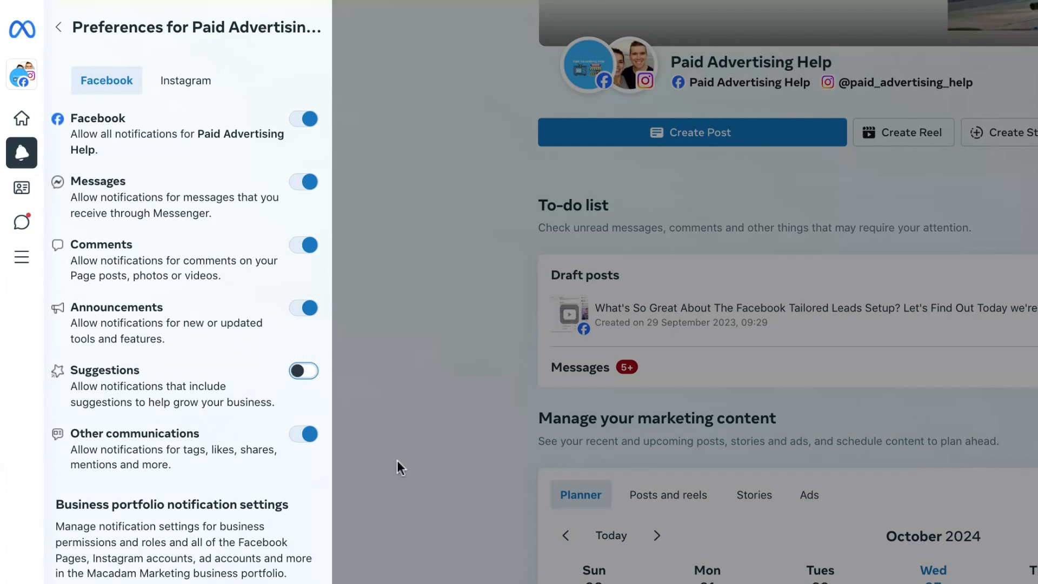
pyautogui.moveTo(263, 422)
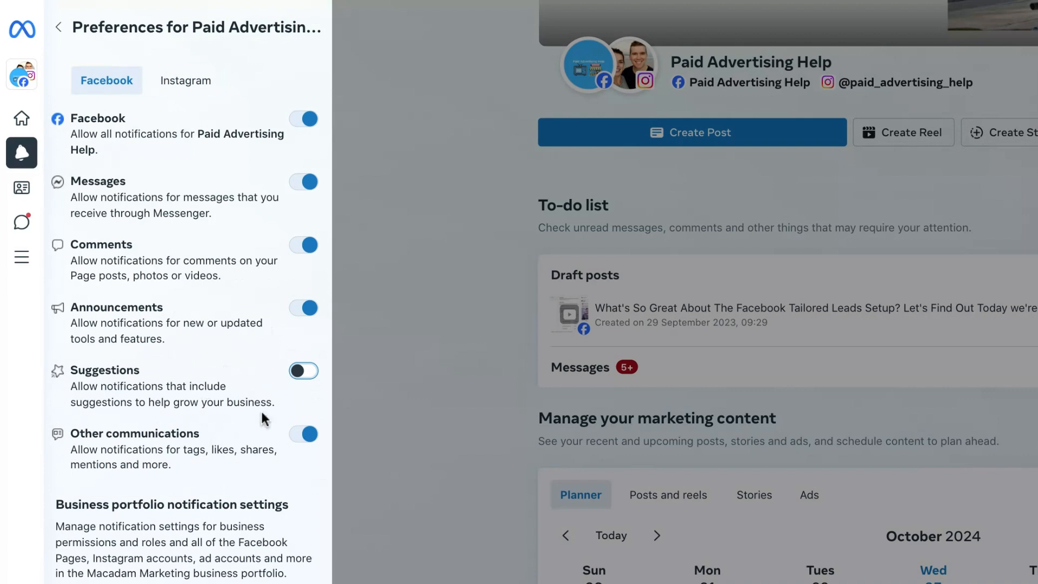
pyautogui.moveTo(198, 315)
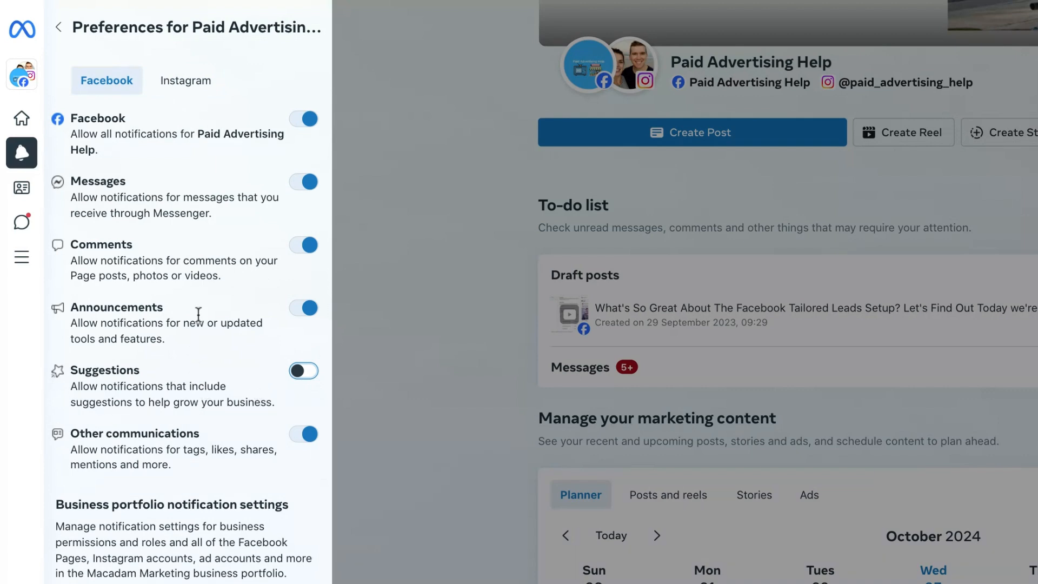
pyautogui.click(186, 80)
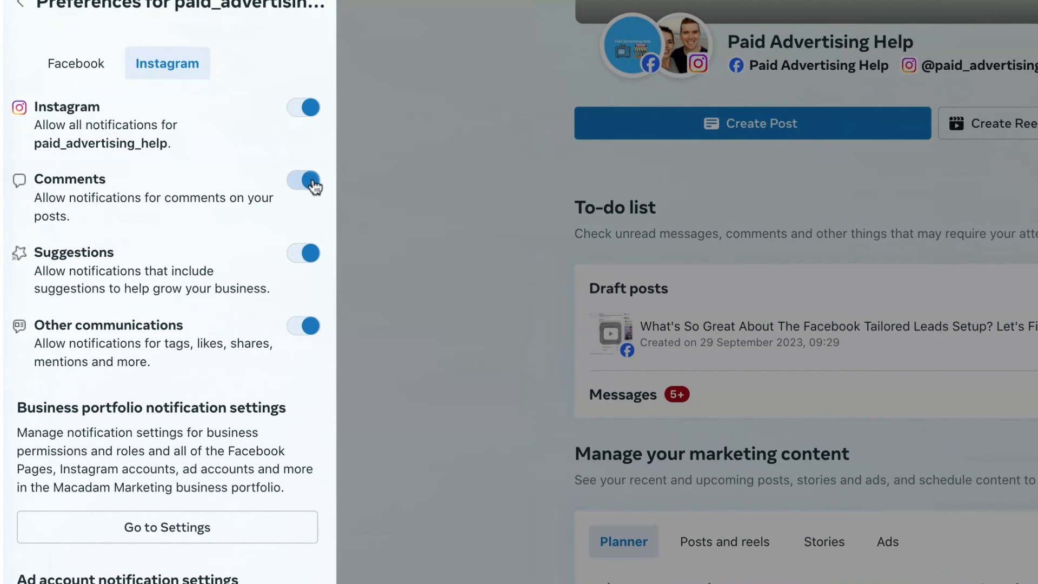
# Turn off Instagram Comments notifications, leaving other categories enabled
pyautogui.click(304, 180)
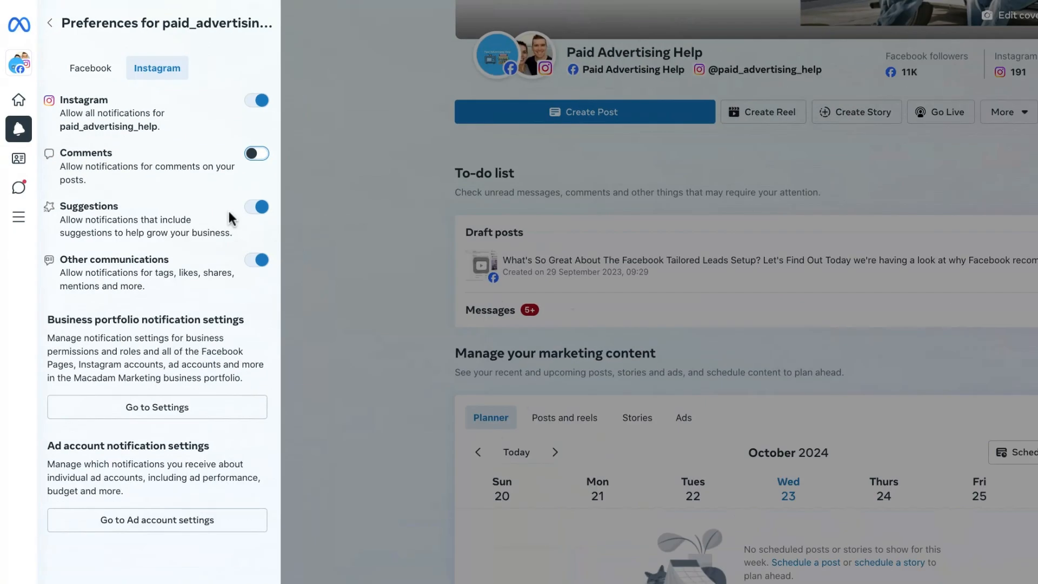
pyautogui.moveTo(34, 164)
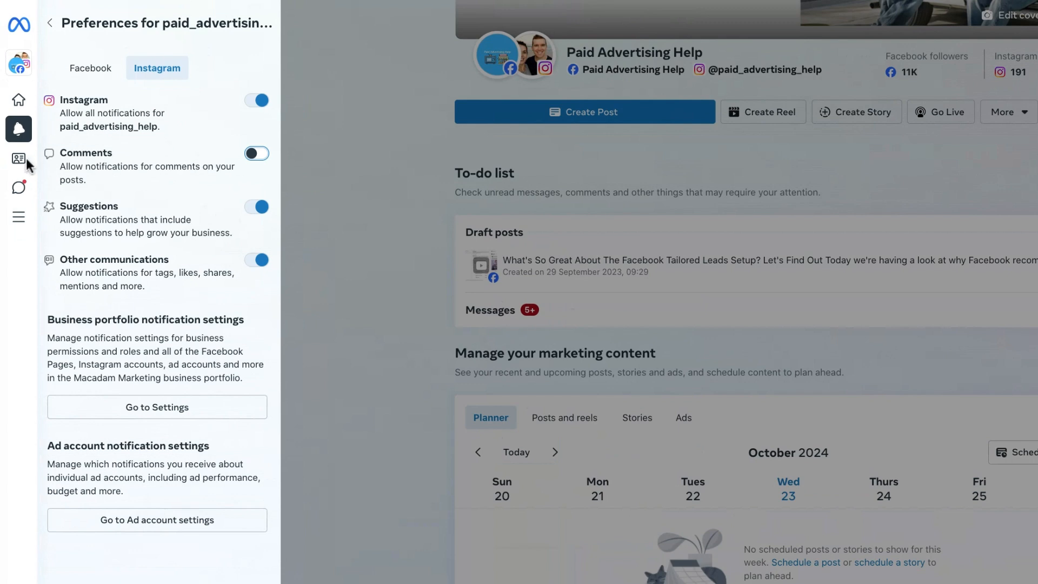
pyautogui.moveTo(223, 167)
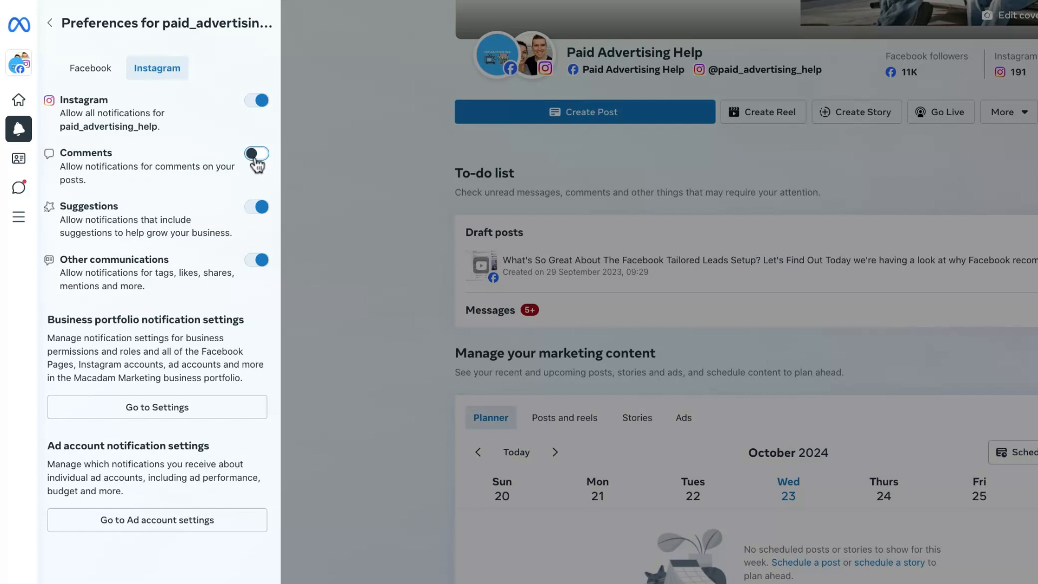
# Turn Instagram Comments notifications back on so every category is enabled
pyautogui.click(256, 153)
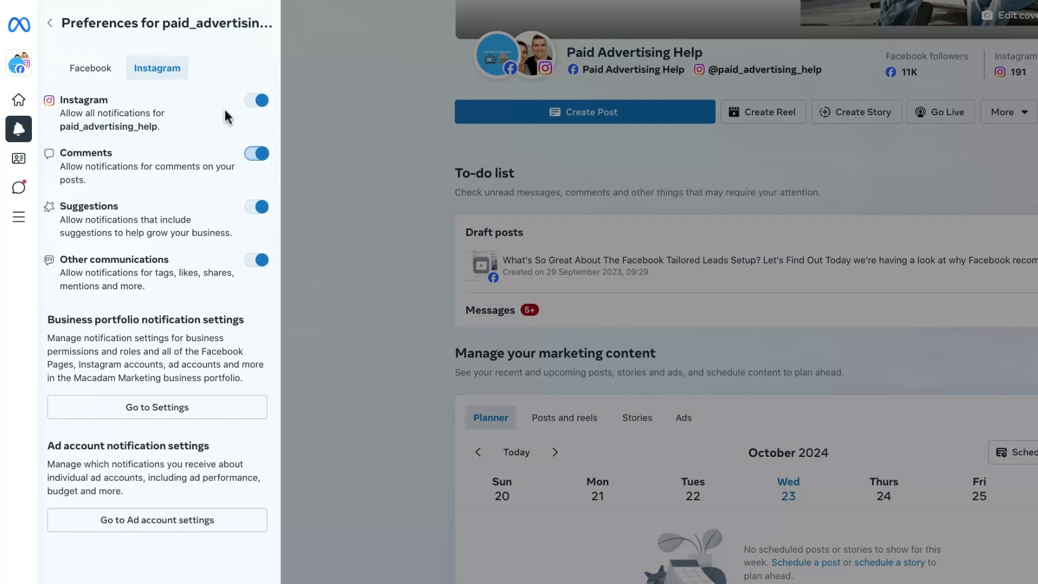
pyautogui.moveTo(199, 106)
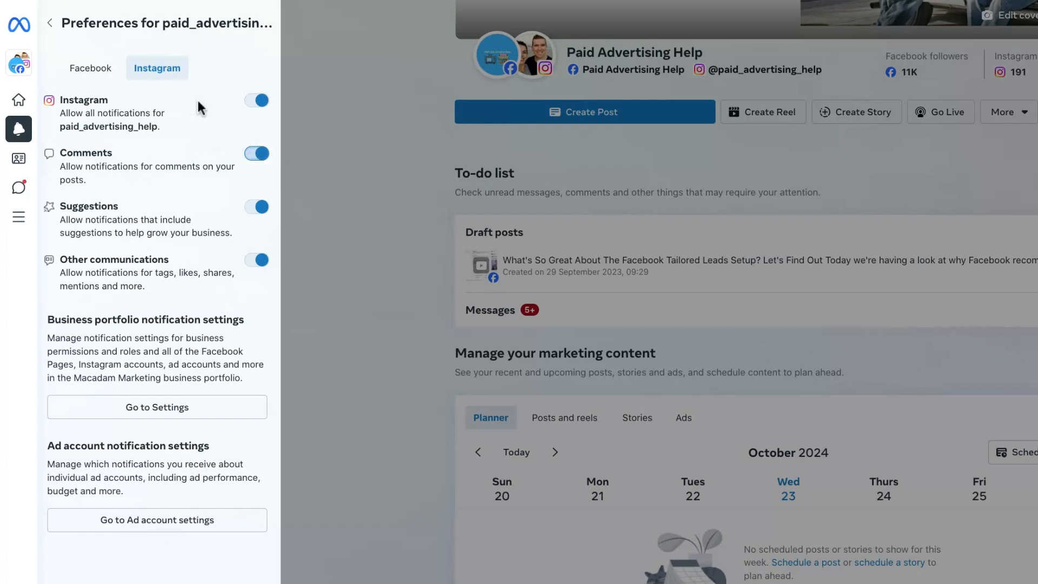